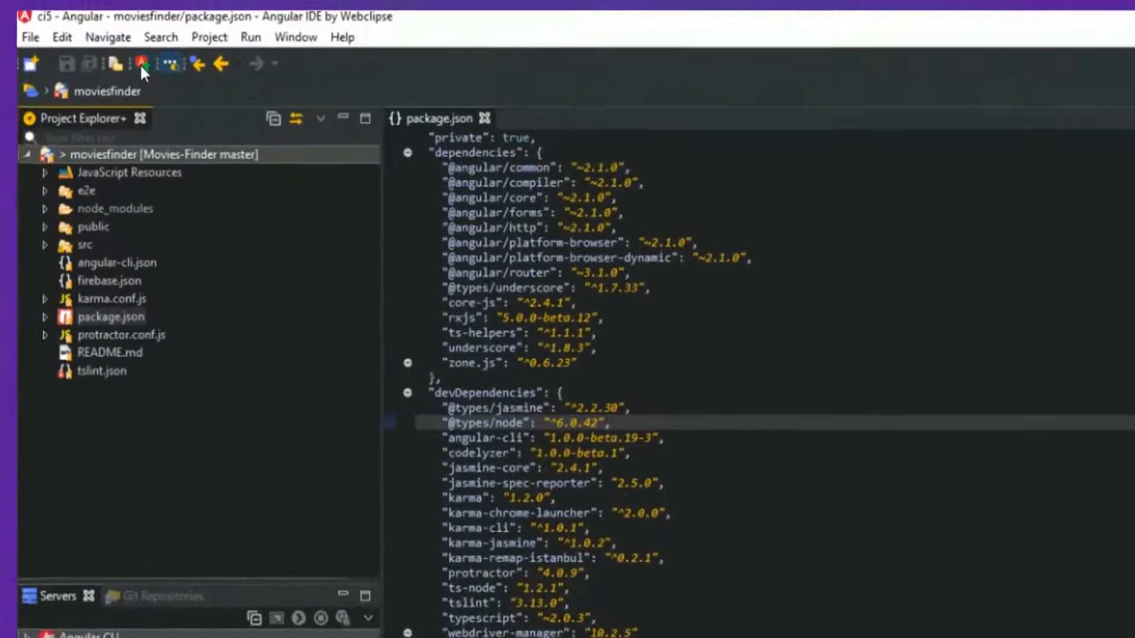
click(142, 64)
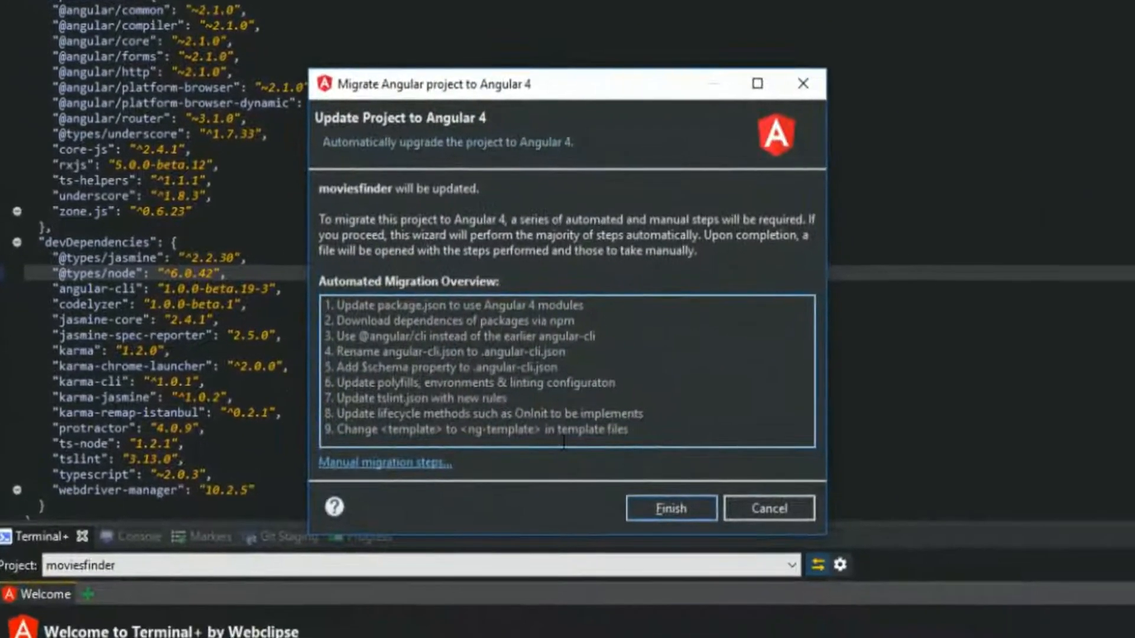
click(669, 509)
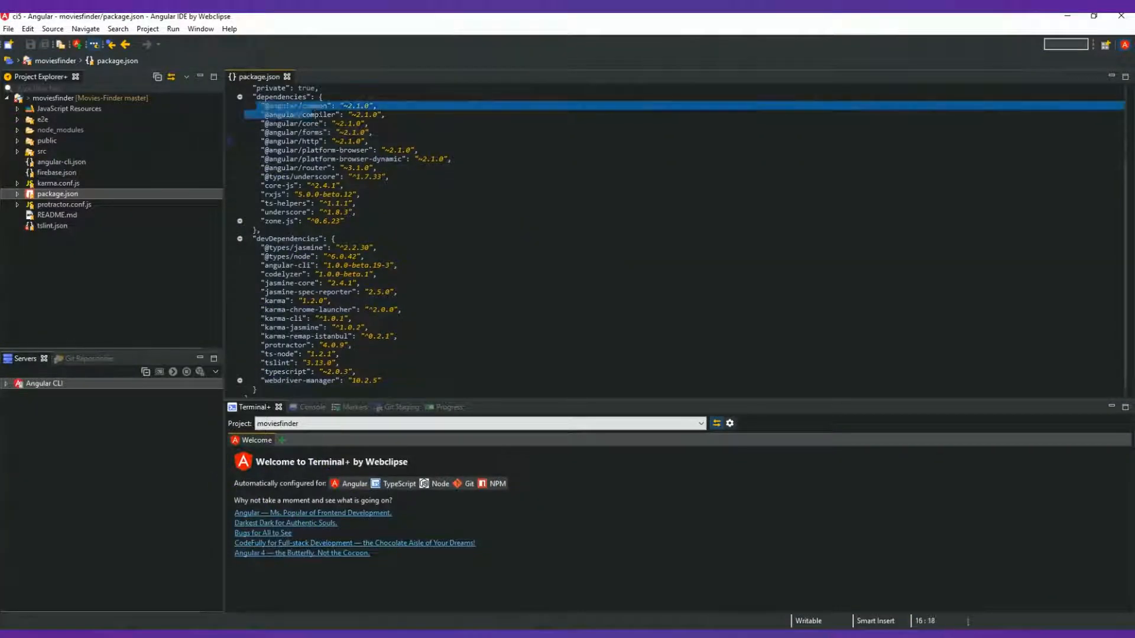
drag(376, 106, 368, 141)
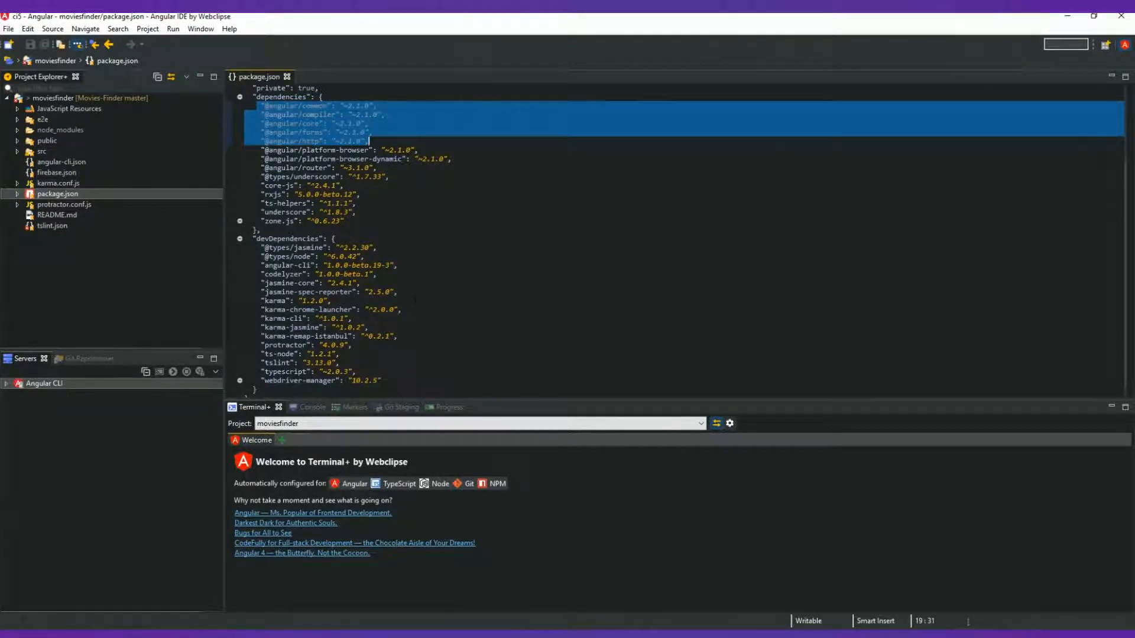
click(327, 265)
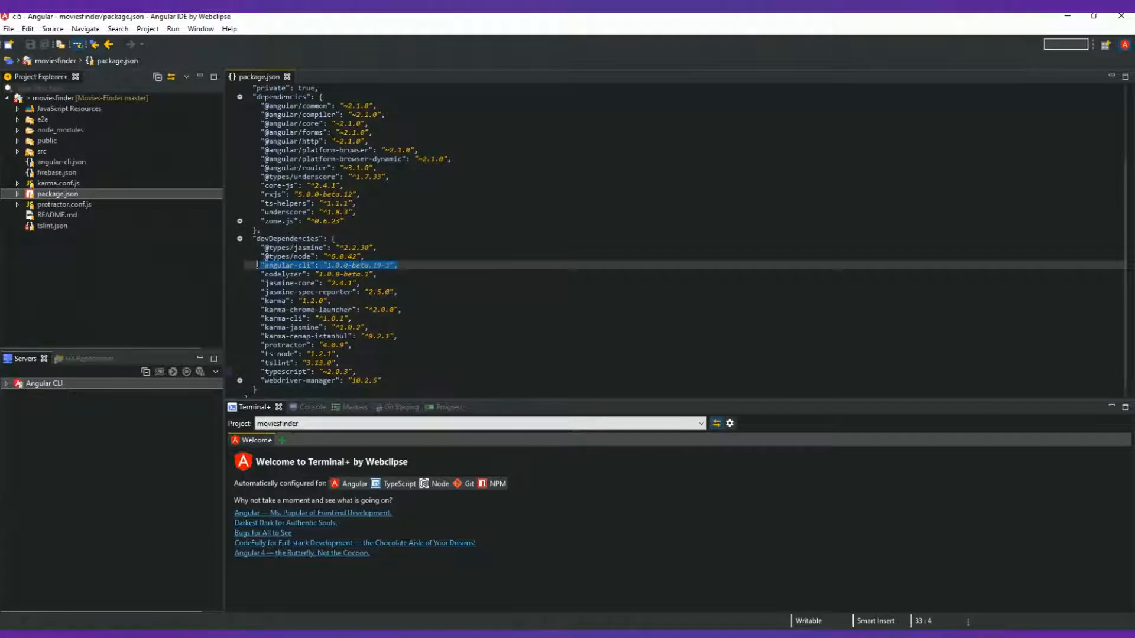
click(268, 256)
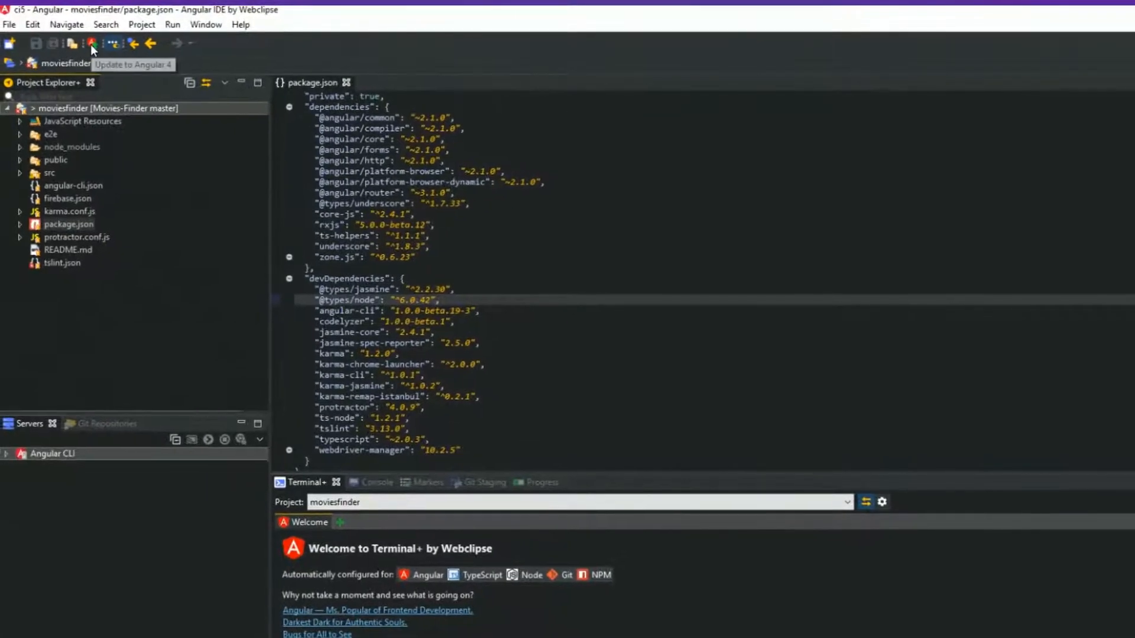
- Run the automated Angular 4 migration on the moviesfinder project via the wizard's Finish
click(95, 44)
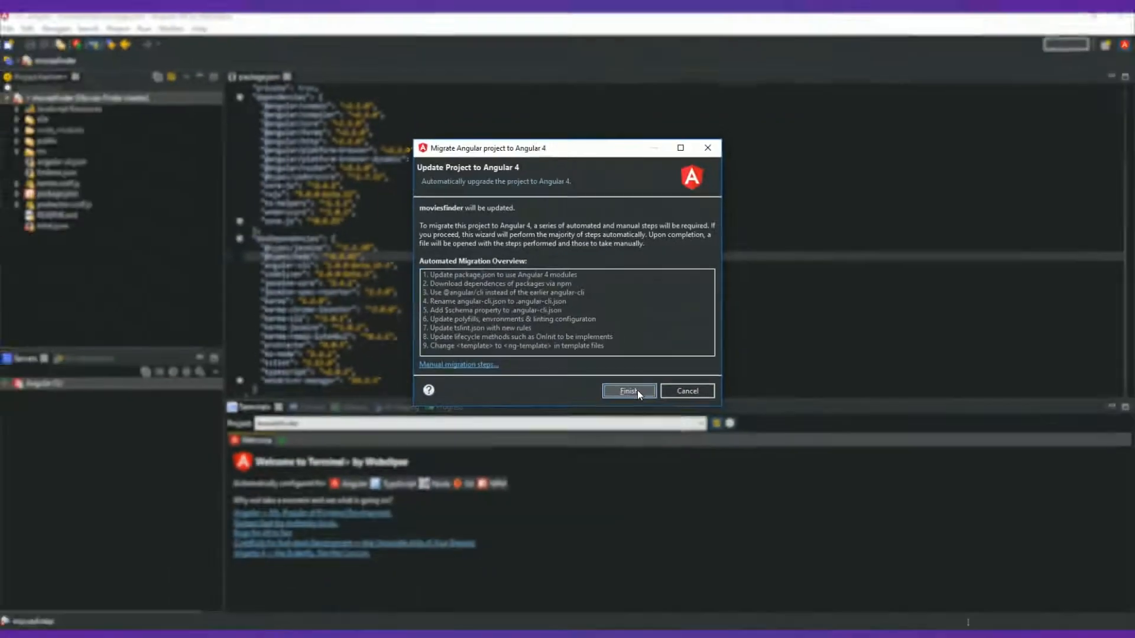
click(627, 392)
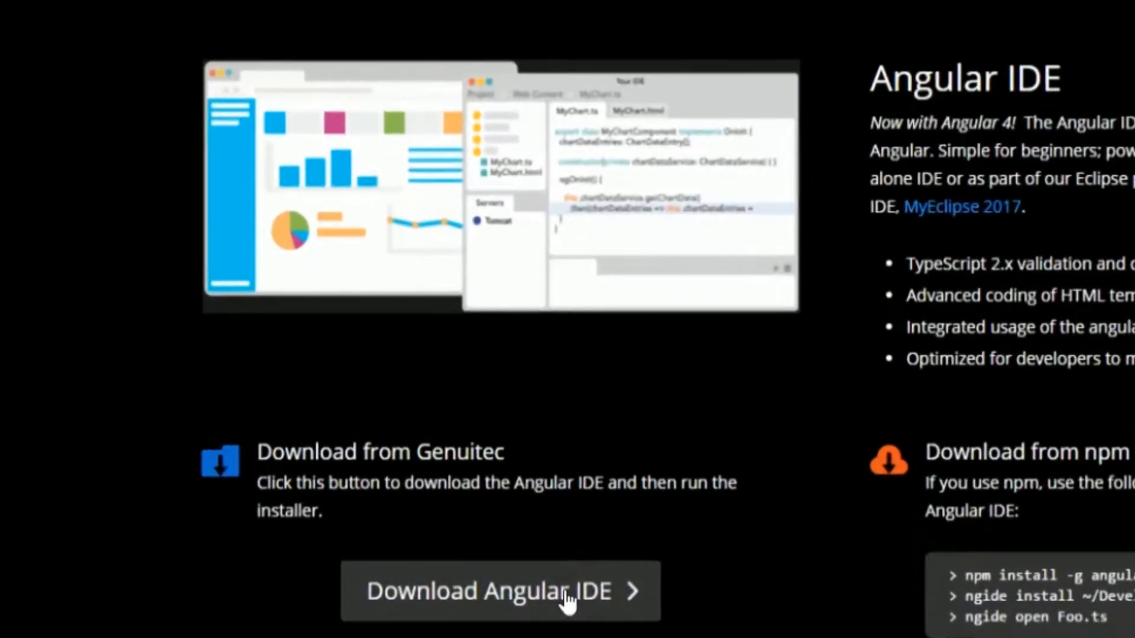
- Download the Angular IDE installer from the Genuitec page and allow it to run
click(499, 591)
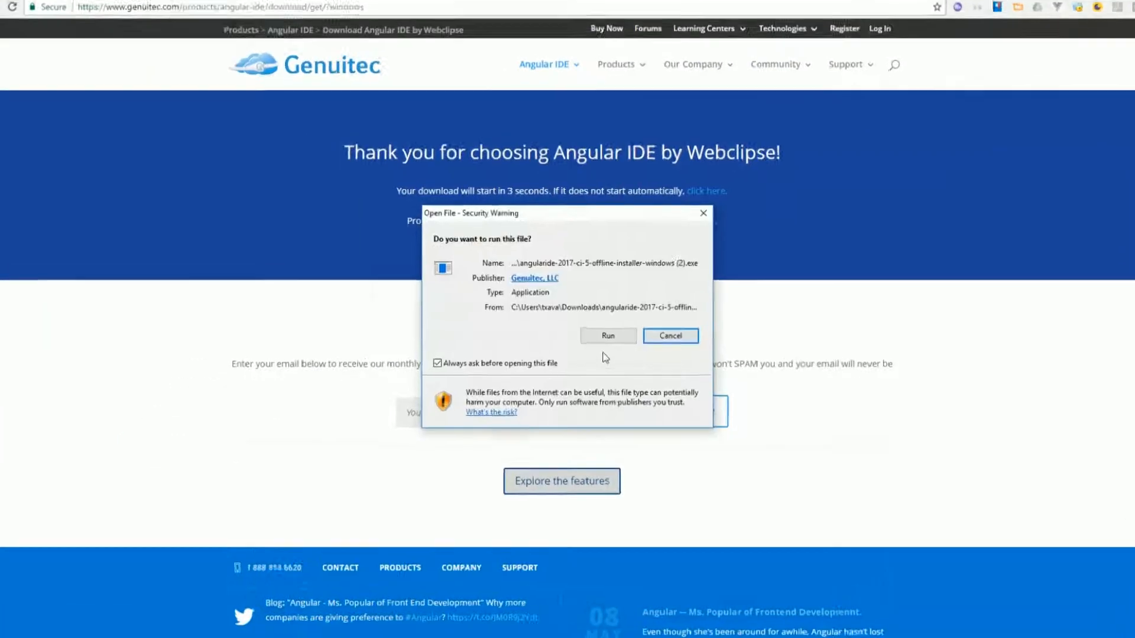
click(607, 334)
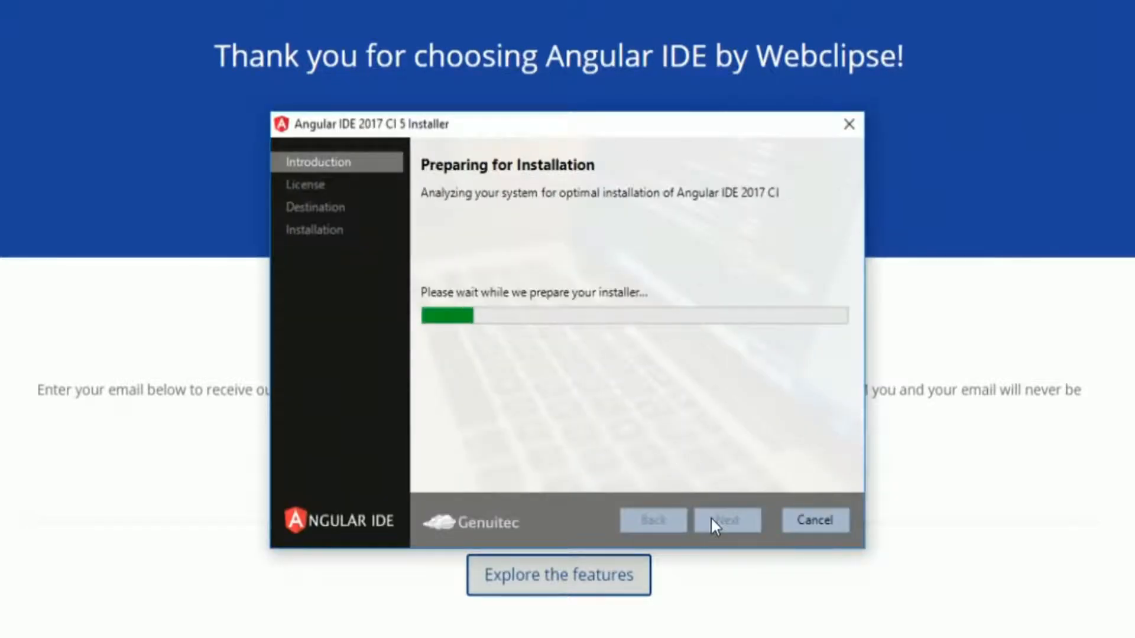
- Install Angular IDE 2017 CI 5 to the default directory and launch it on finish
click(726, 520)
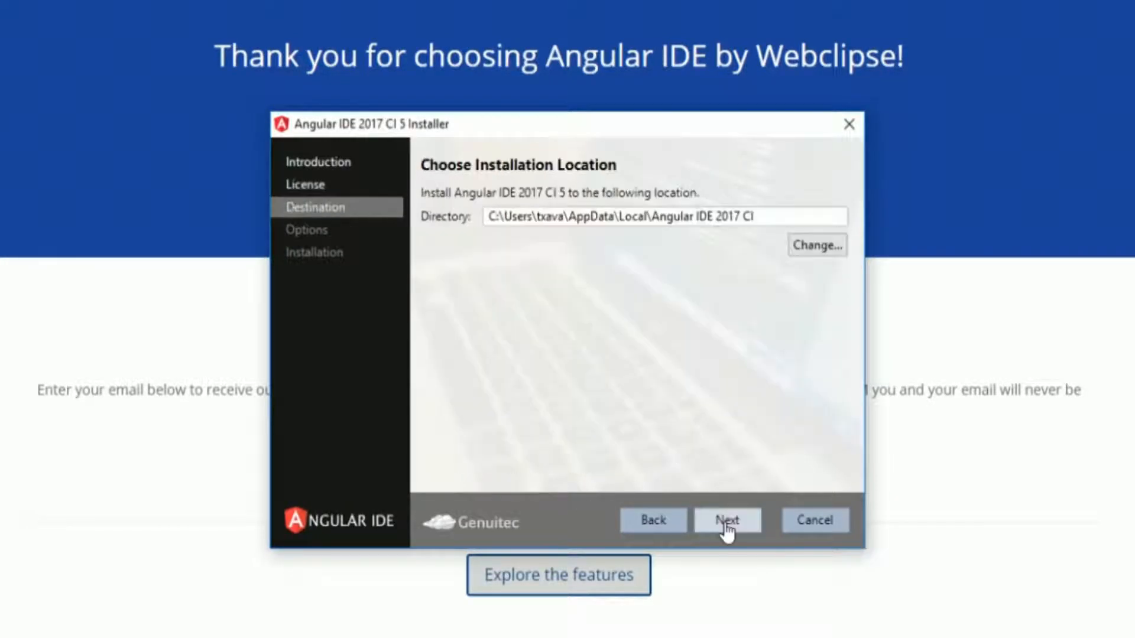
click(727, 520)
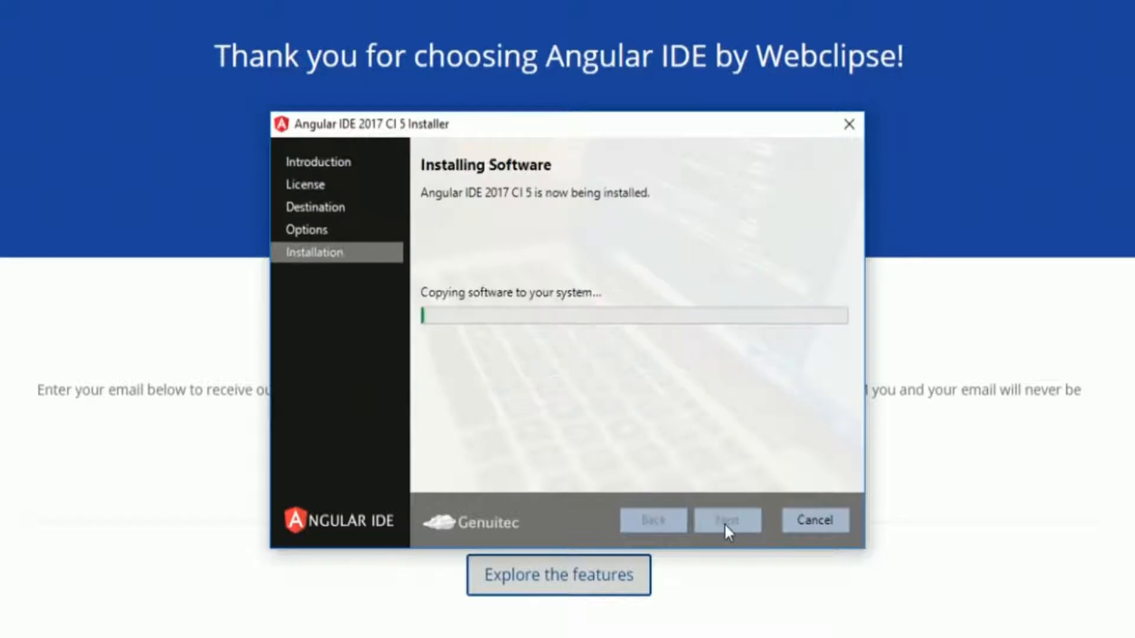
mouse_move(621, 257)
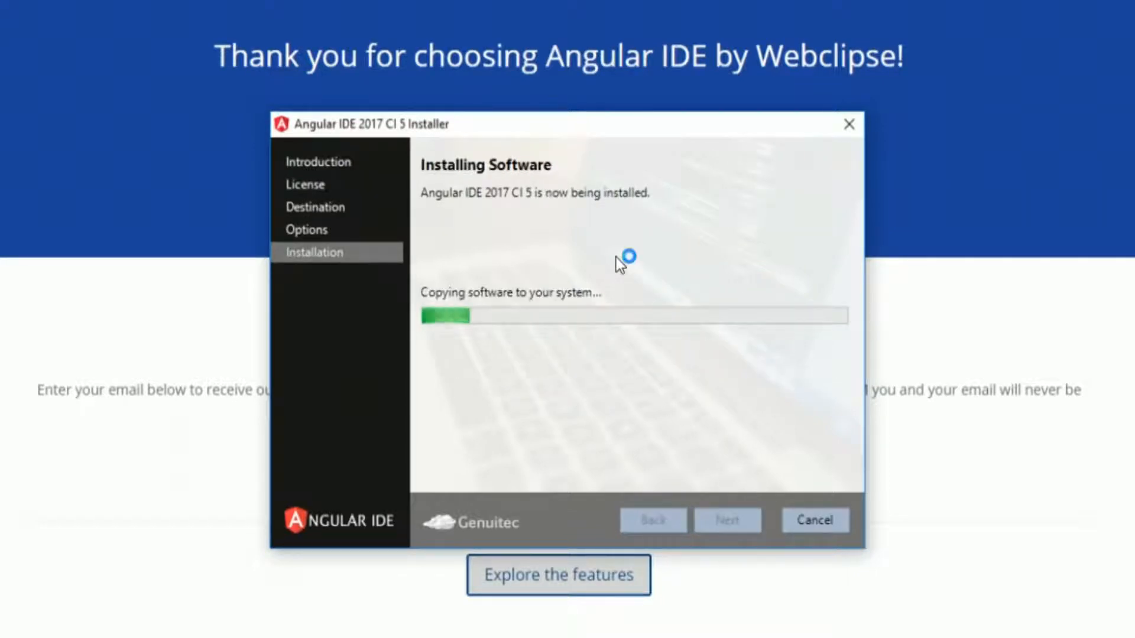
mouse_move(631, 162)
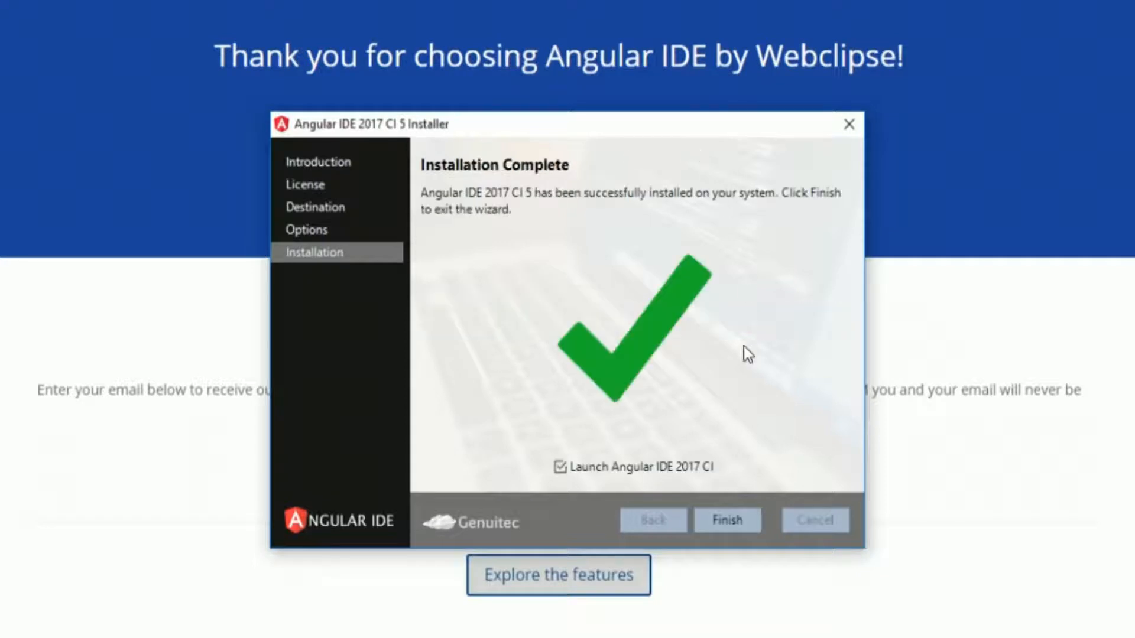
click(727, 520)
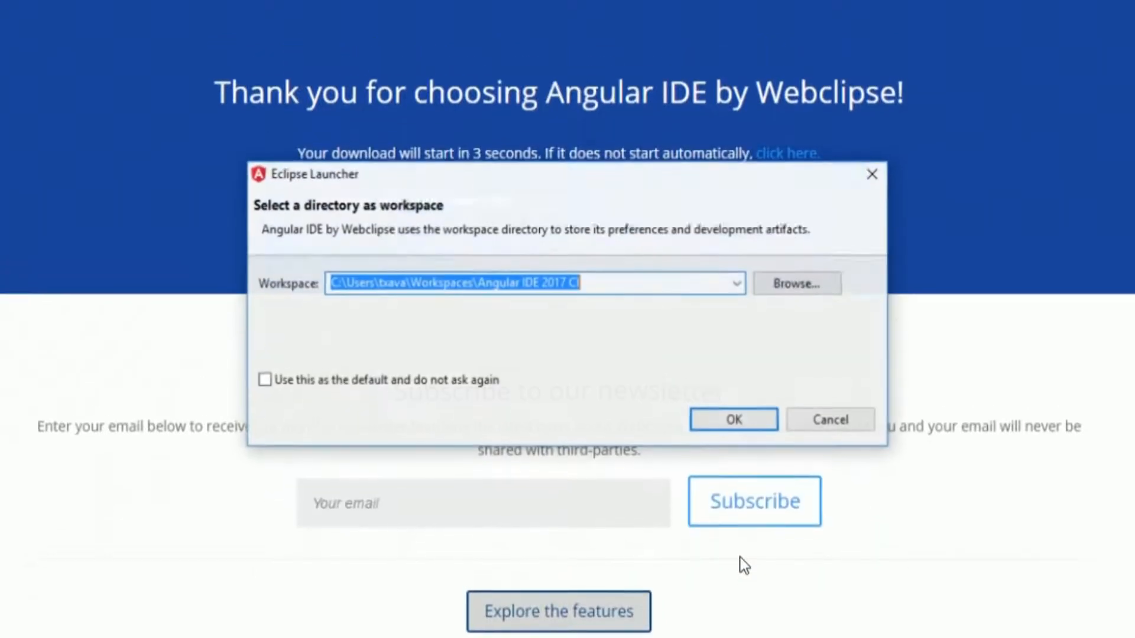
- Accept the default workspace directory and allow Angular IDE through the Windows firewall
click(733, 420)
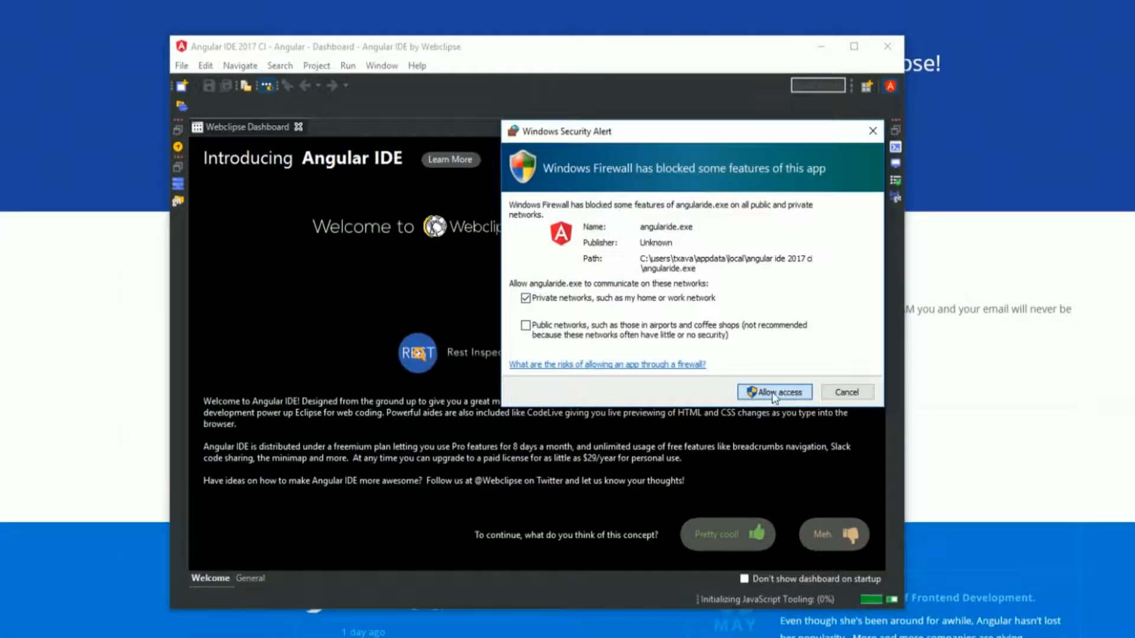
click(773, 391)
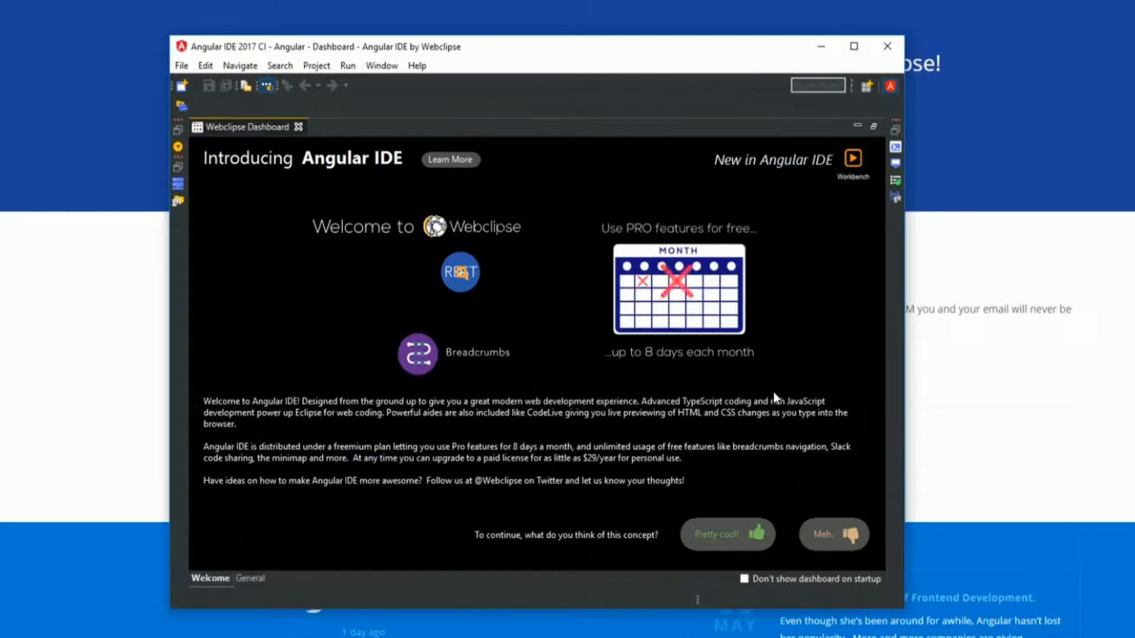